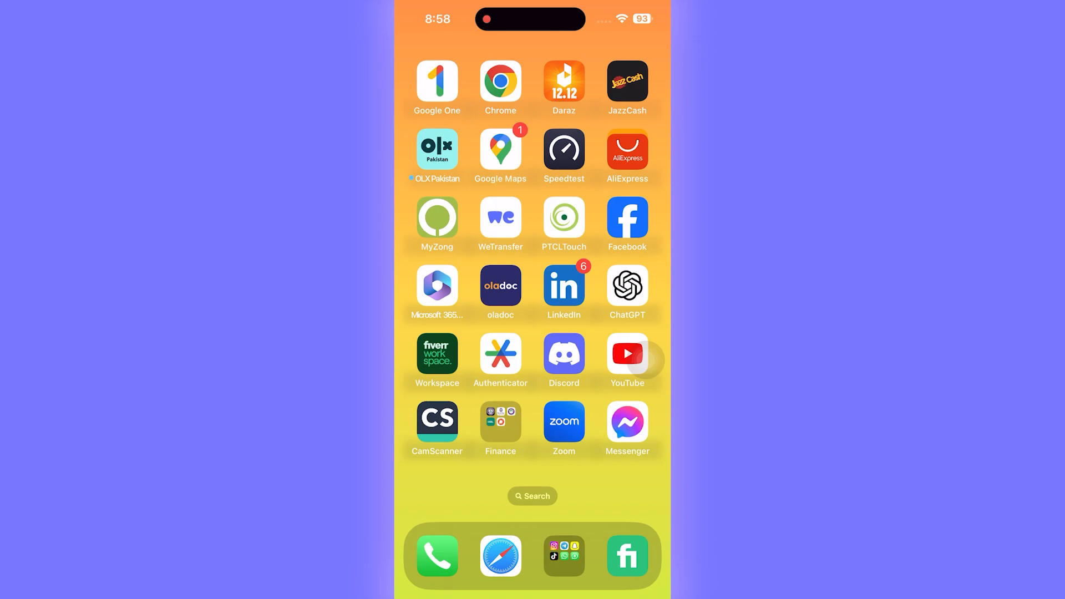
- Browse Messenger's chats and side panel, then return to the home screen to find Facebook
left_click(627, 421)
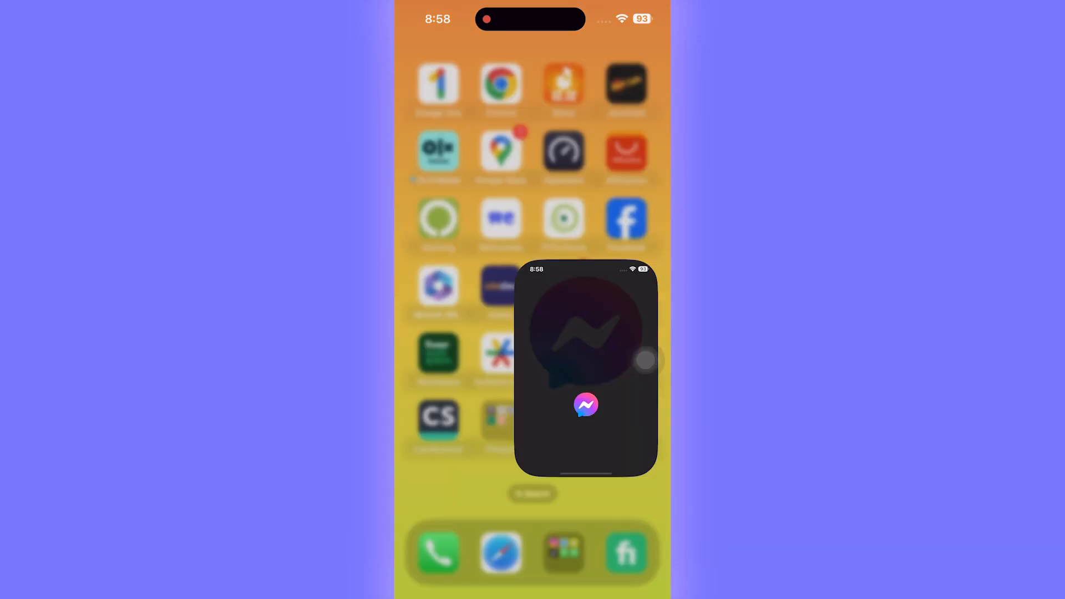
left_click(586, 406)
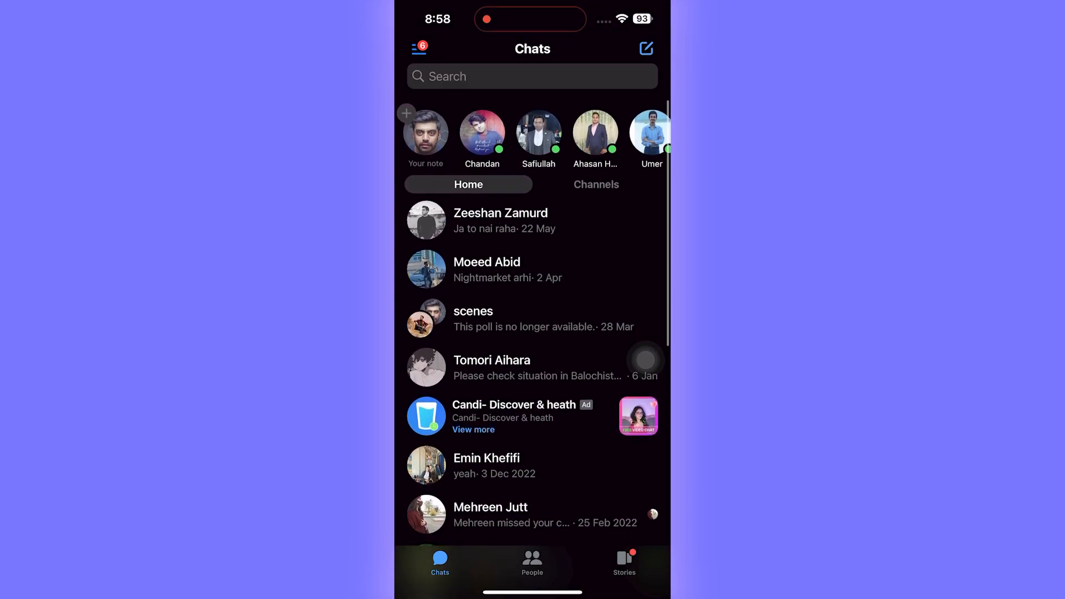
scroll("down", 3)
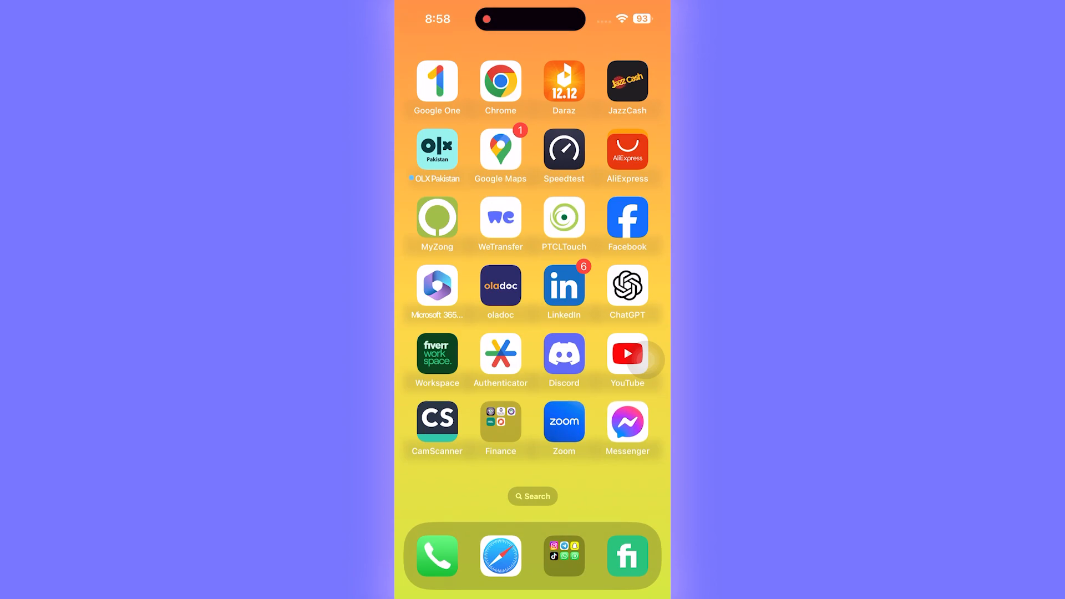
left_click(627, 422)
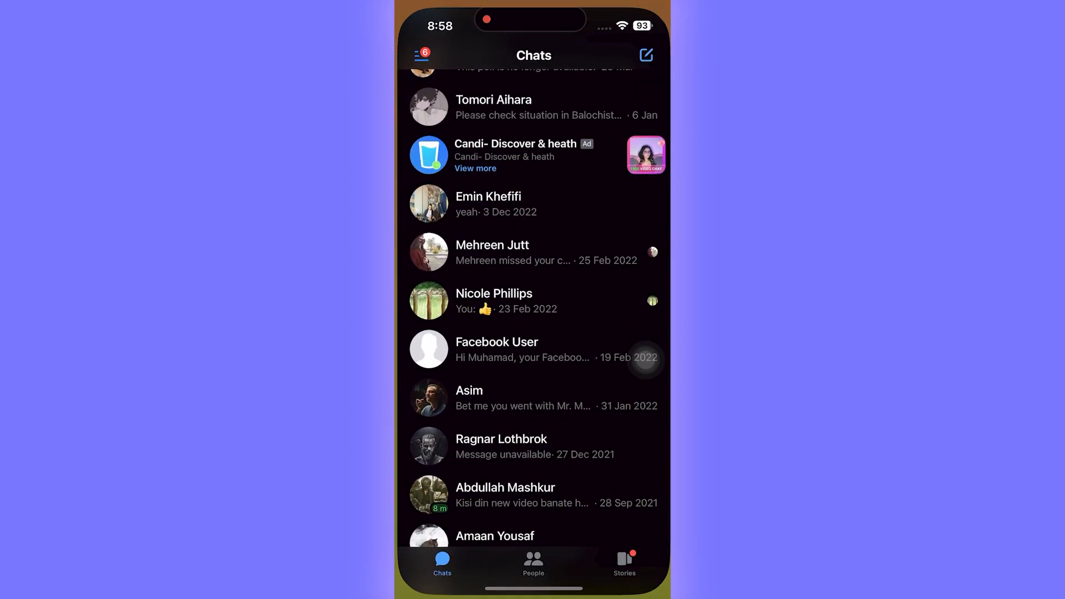
left_click(422, 55)
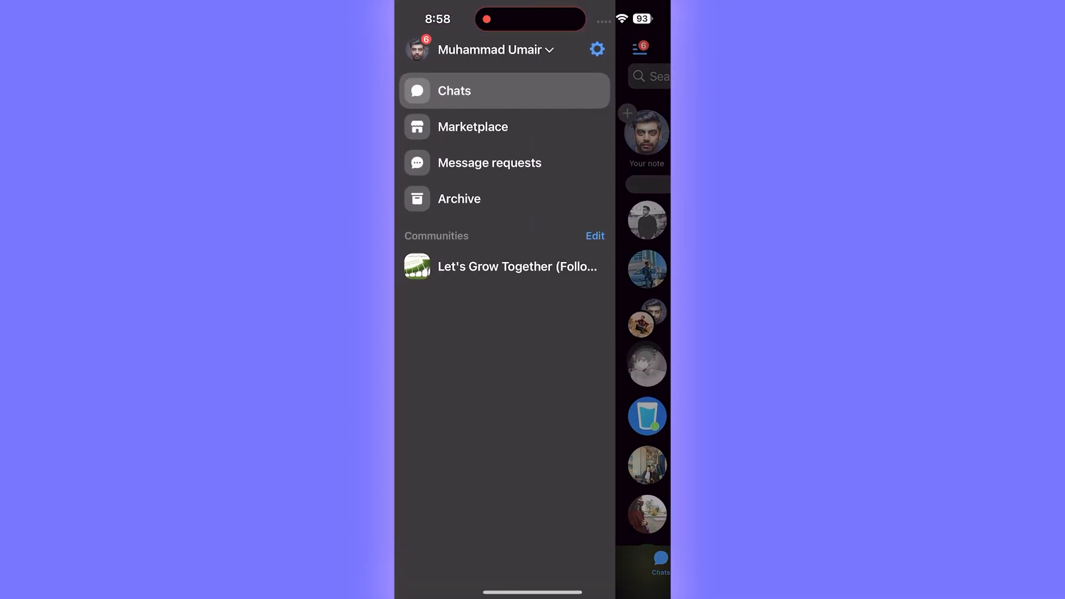
key("home")
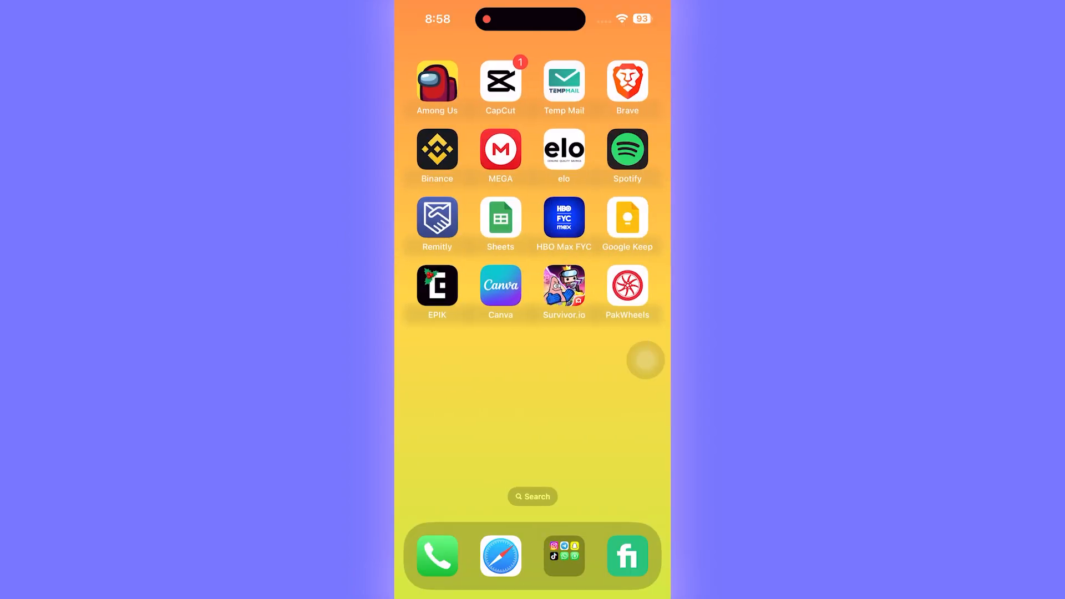
scroll("left", 3)
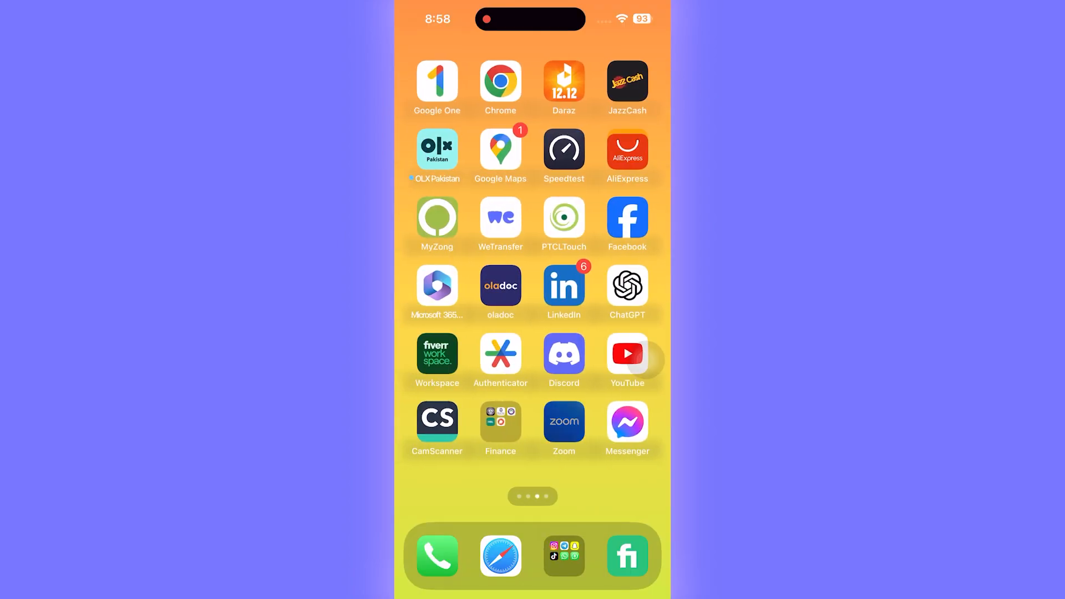
scroll("left", 3)
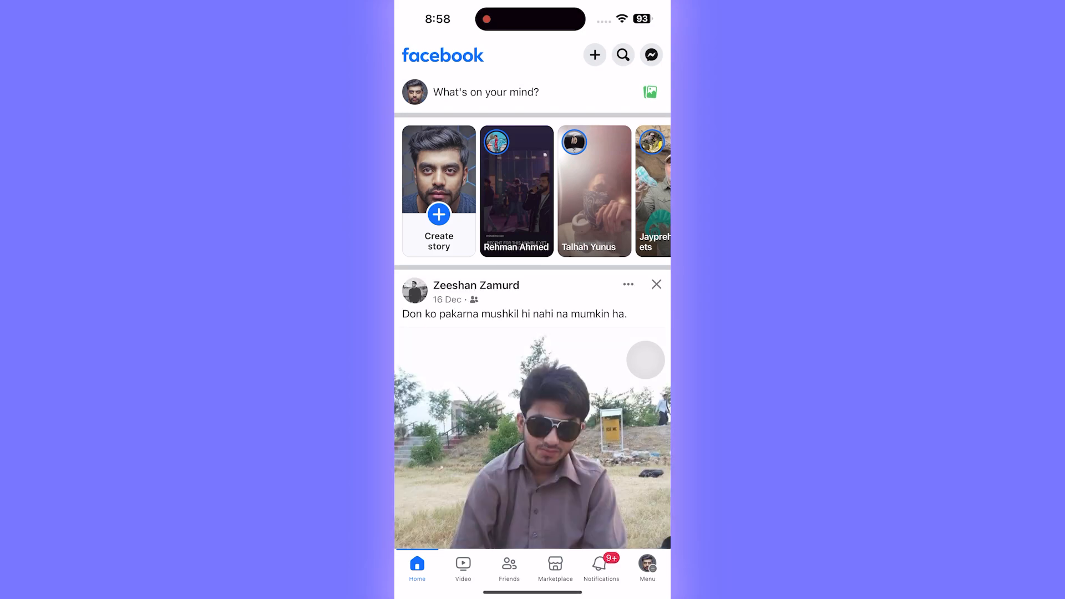
- Reach Settings & privacy from the Facebook Menu tab
left_click(648, 565)
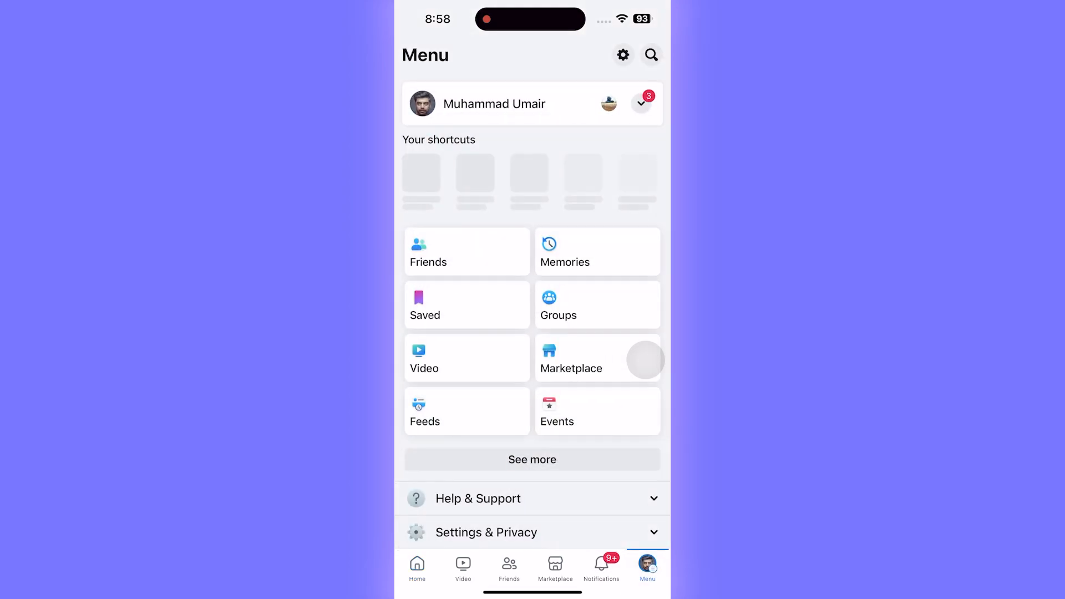
scroll("down", 3)
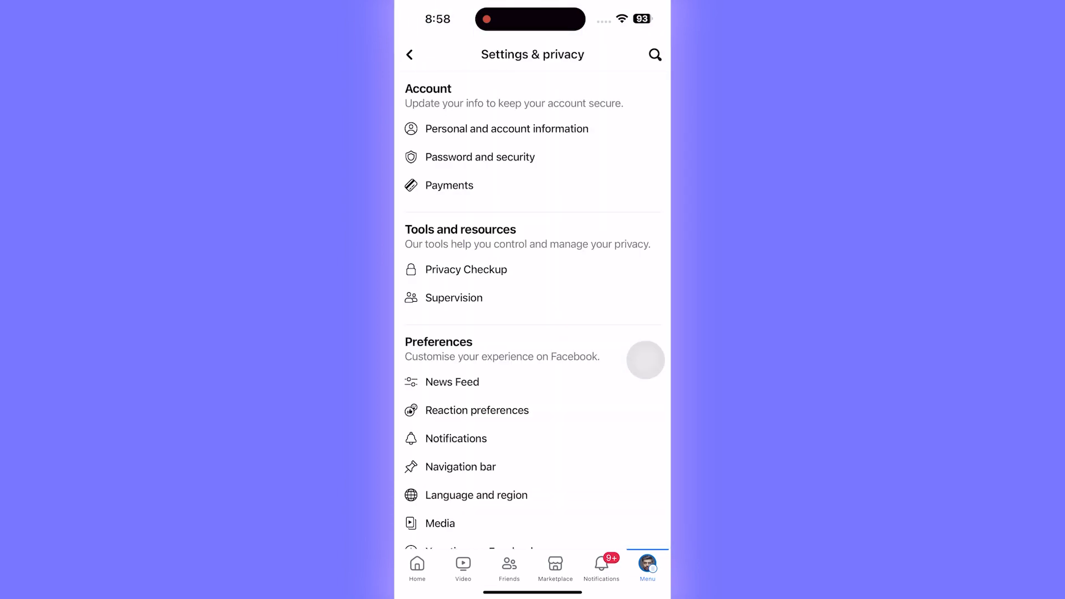
- Scroll the settings list down to Your information and the Download your information entry
scroll("down", 3)
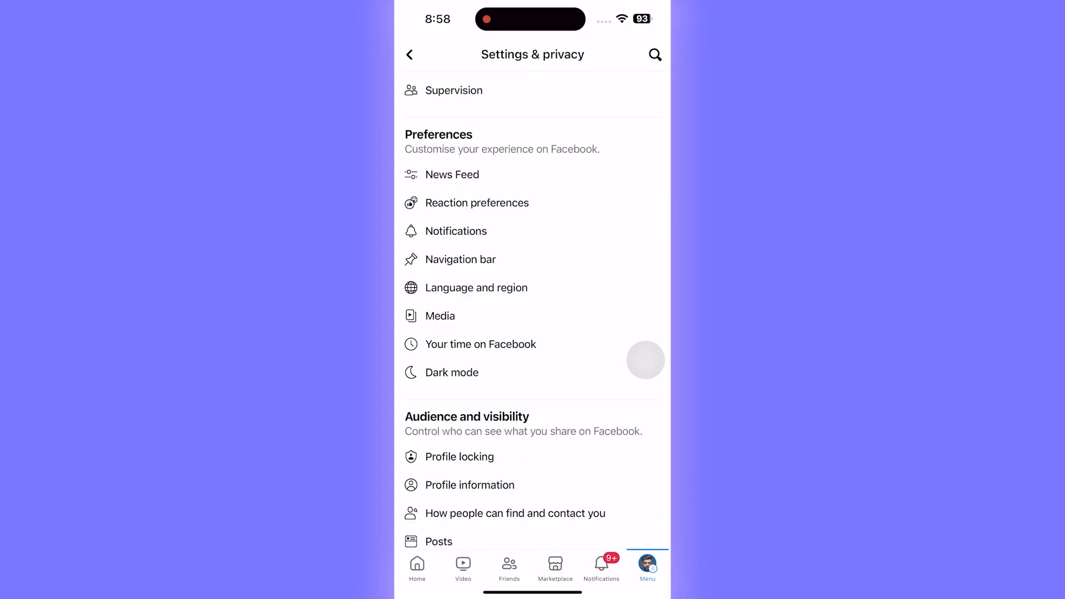
scroll("down", 3)
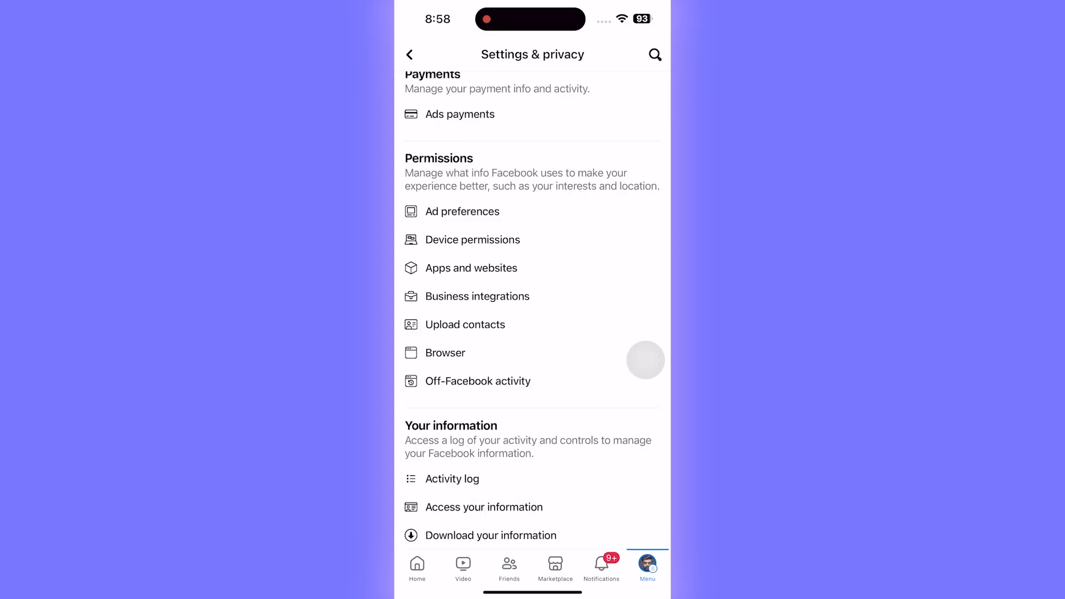
scroll("down", 3)
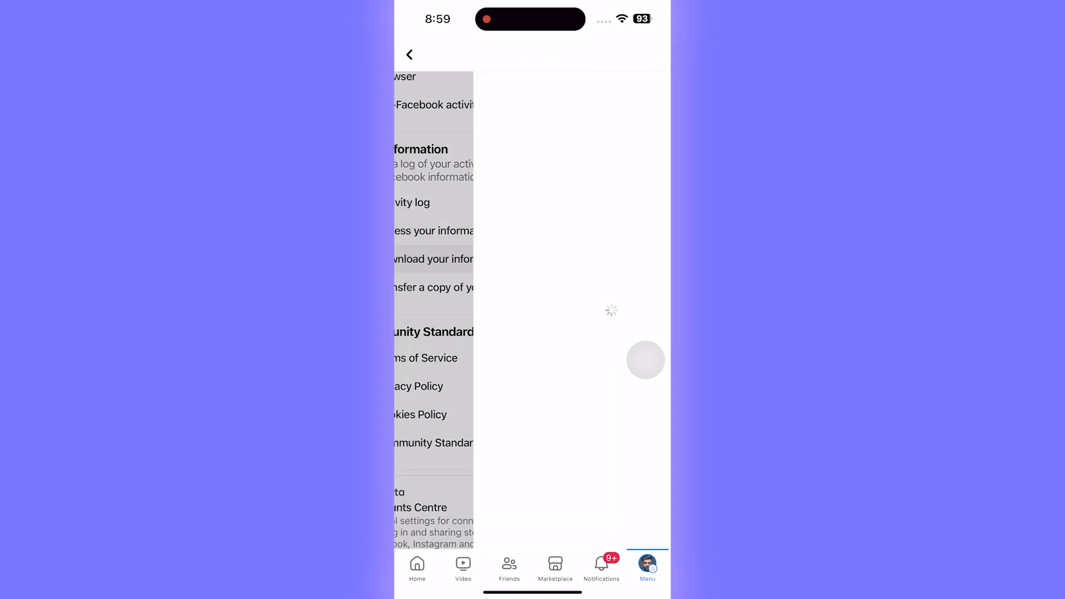
- Request a new download for the personal profile only and continue to information selection
left_click(428, 260)
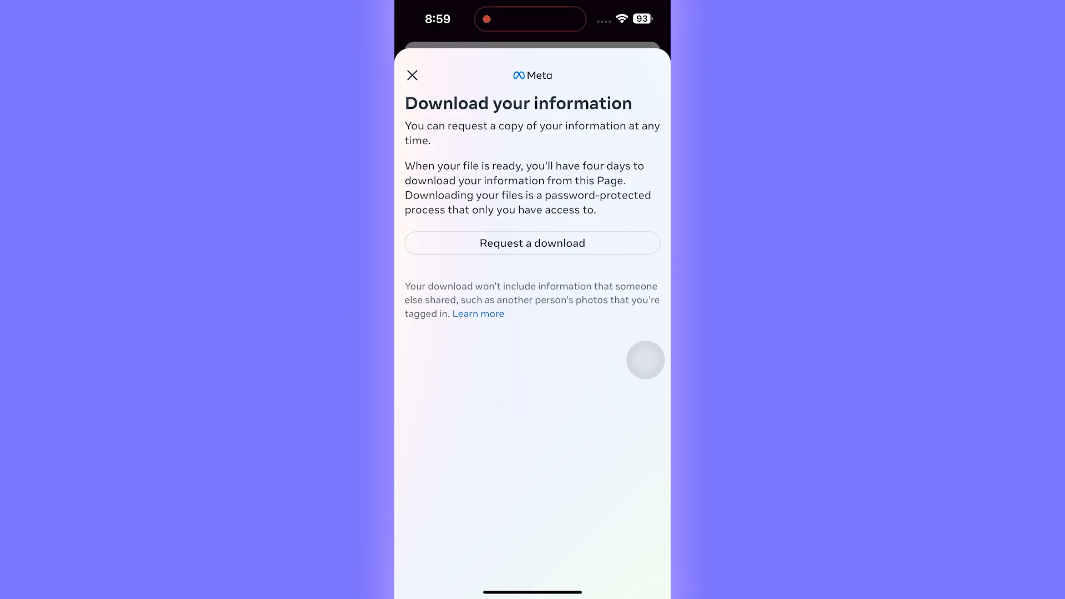
left_click(533, 243)
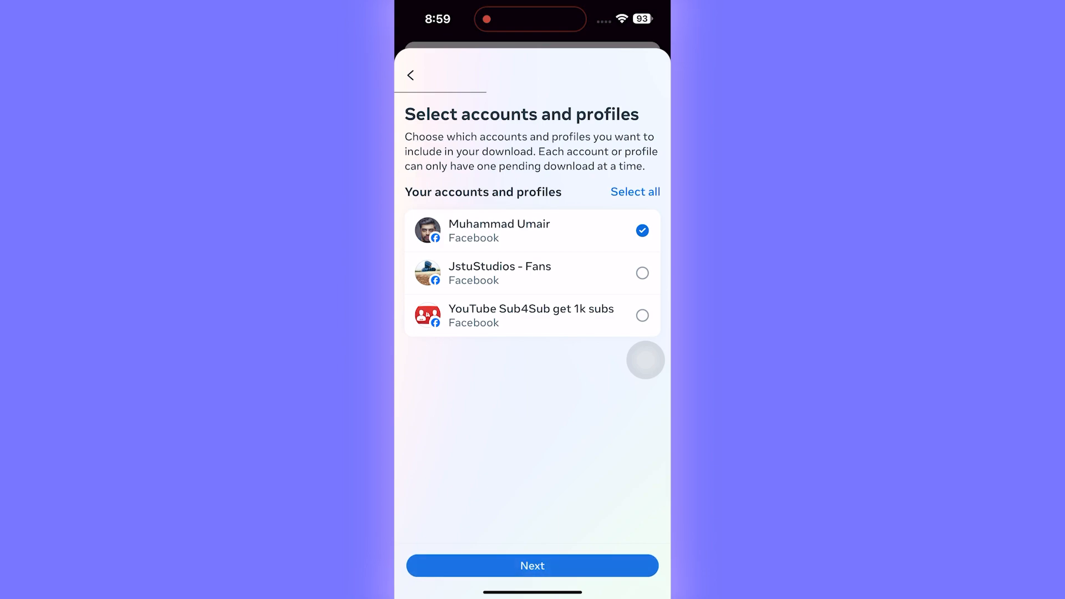
left_click(532, 566)
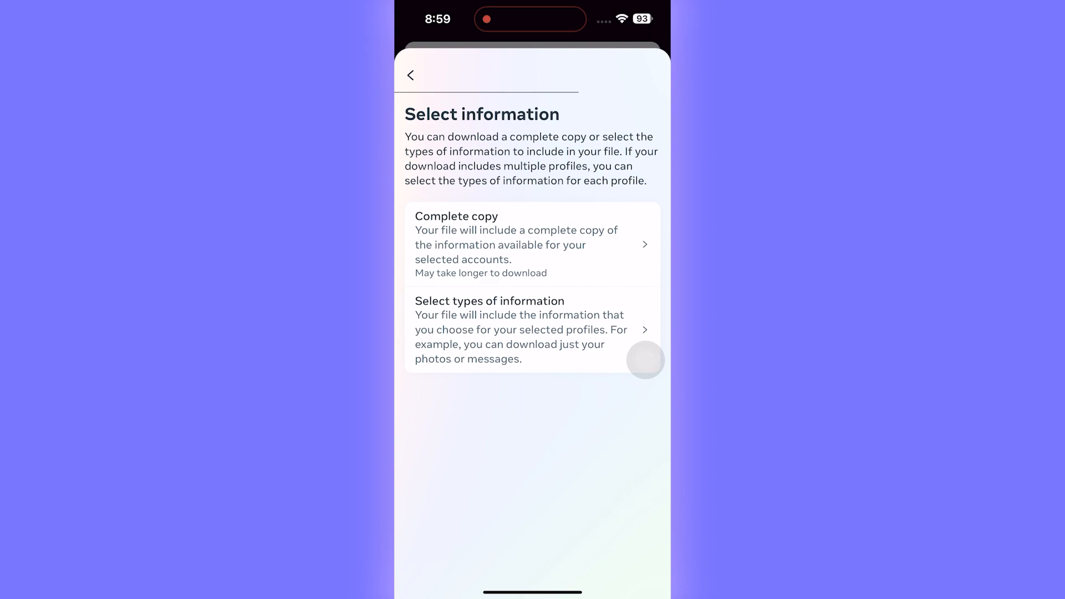
- Choose specific information types and tick only Messages for the download
left_click(531, 329)
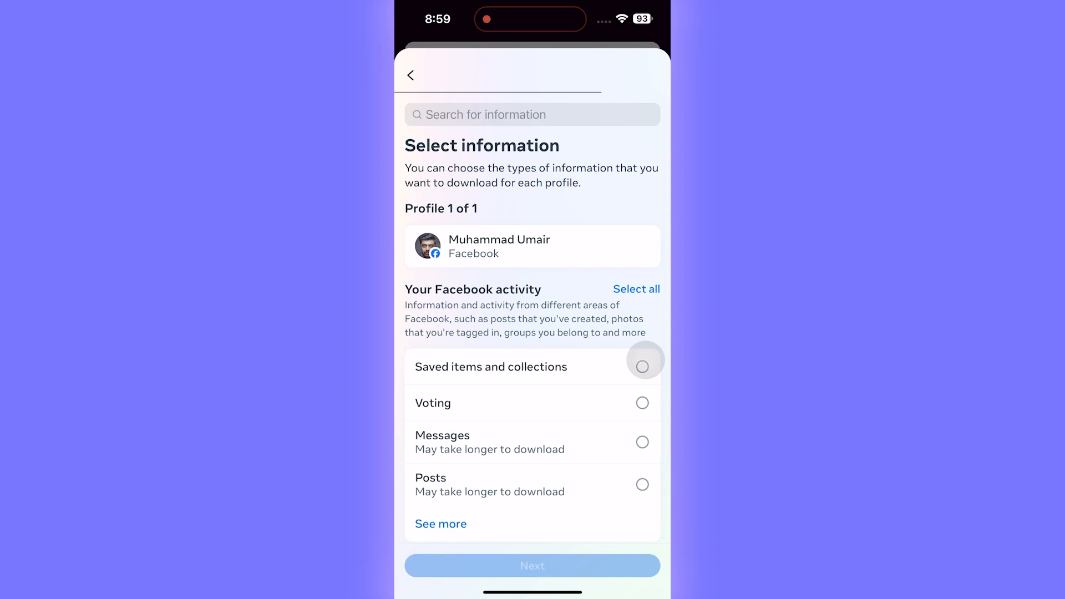
left_click(643, 442)
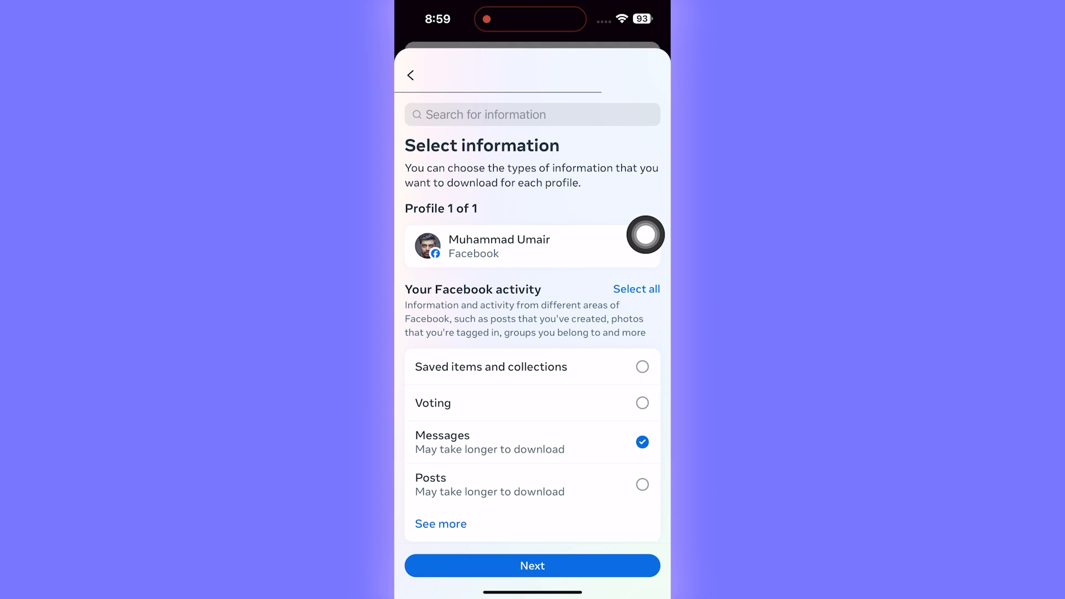
left_click(646, 235)
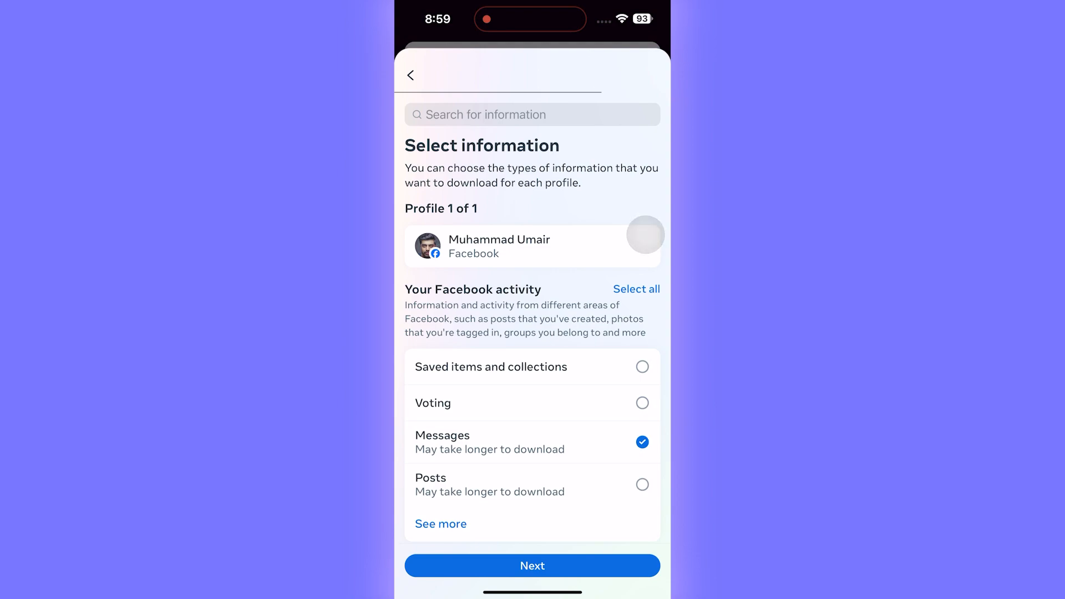